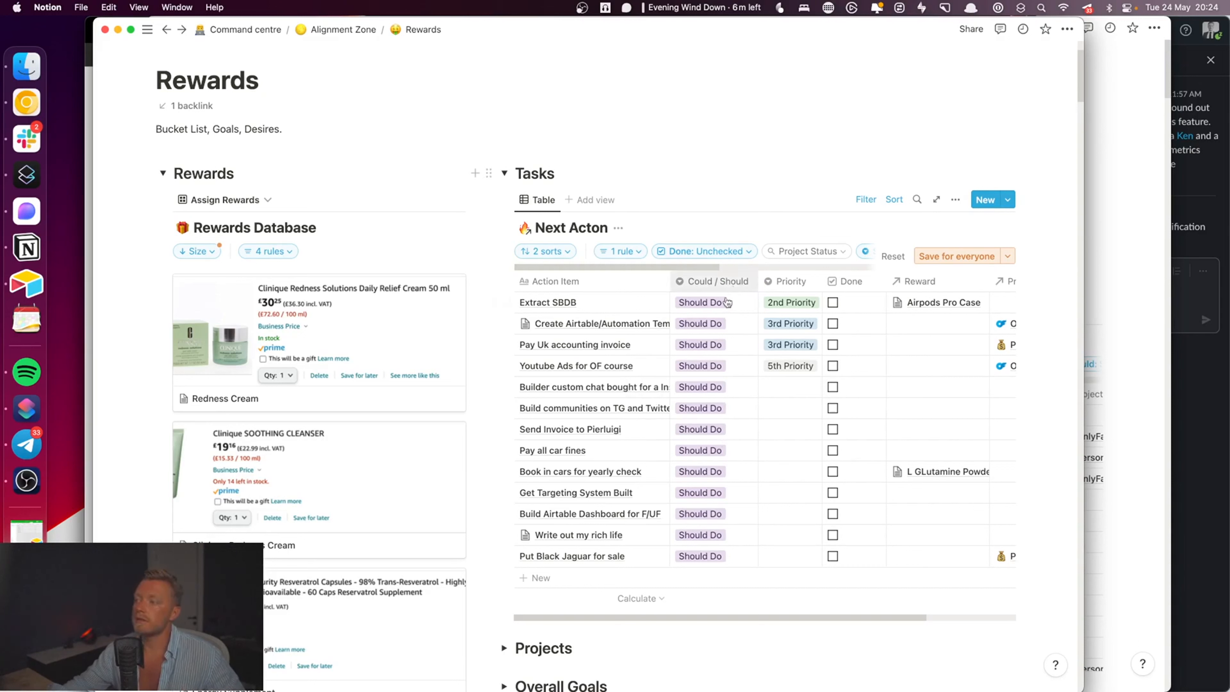
mouse_move(710, 449)
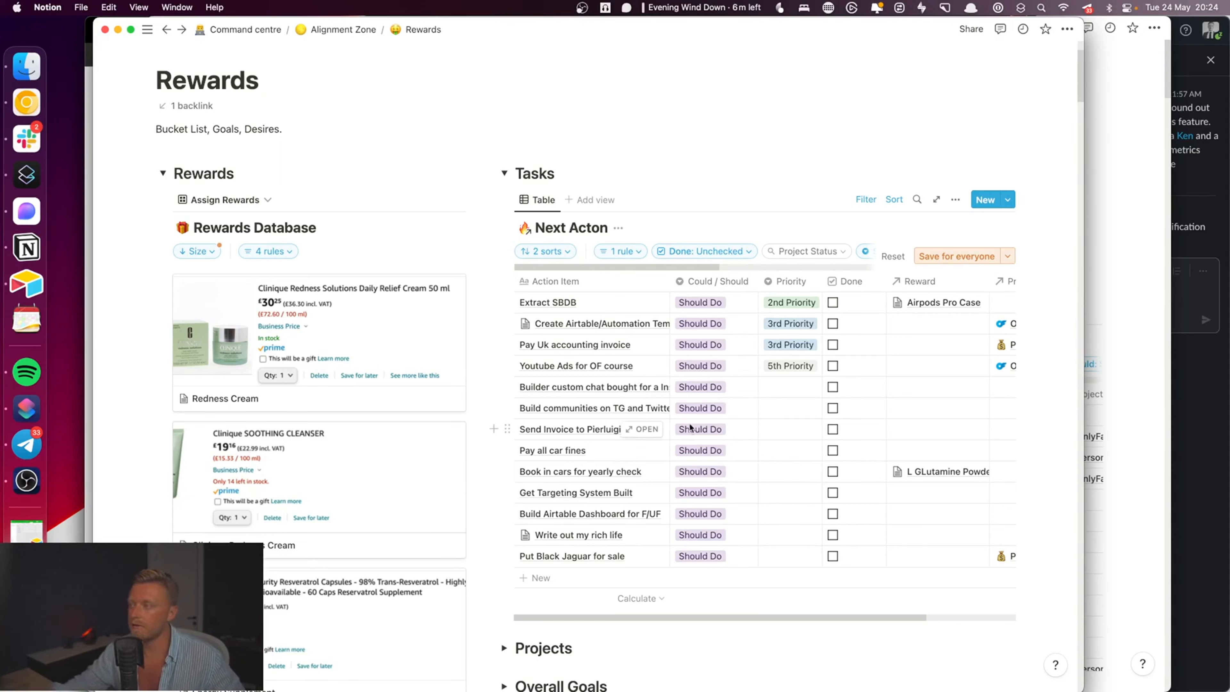
scroll("down", 3)
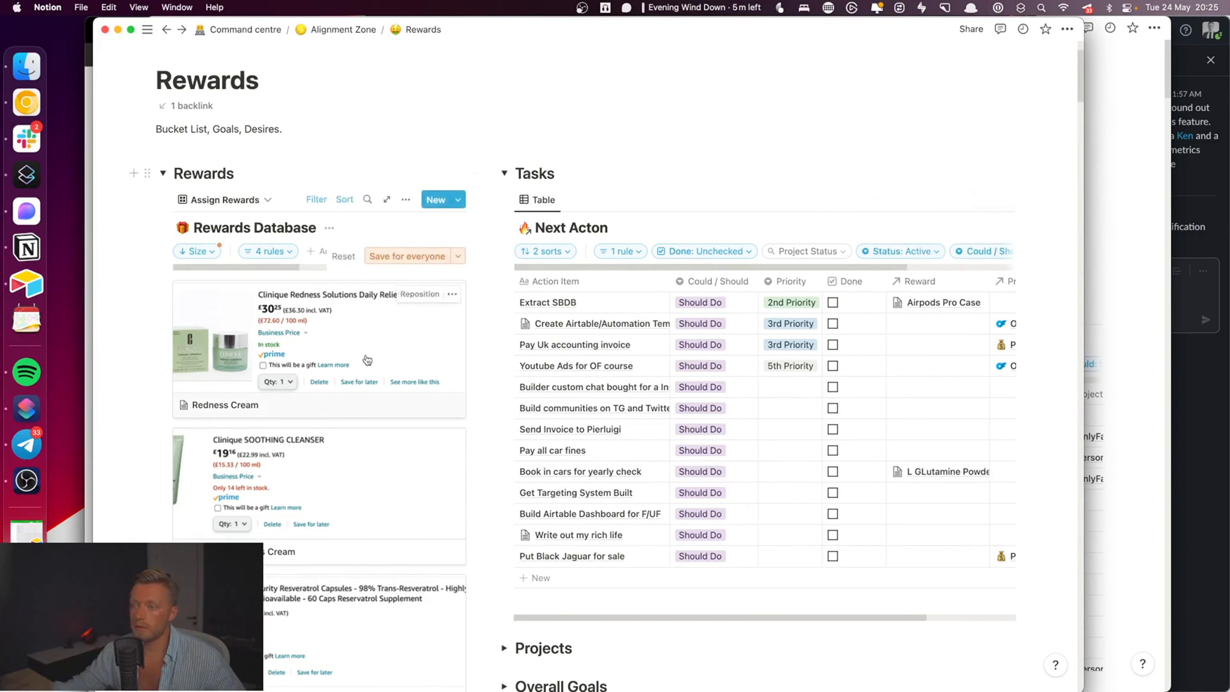
scroll("down", 3)
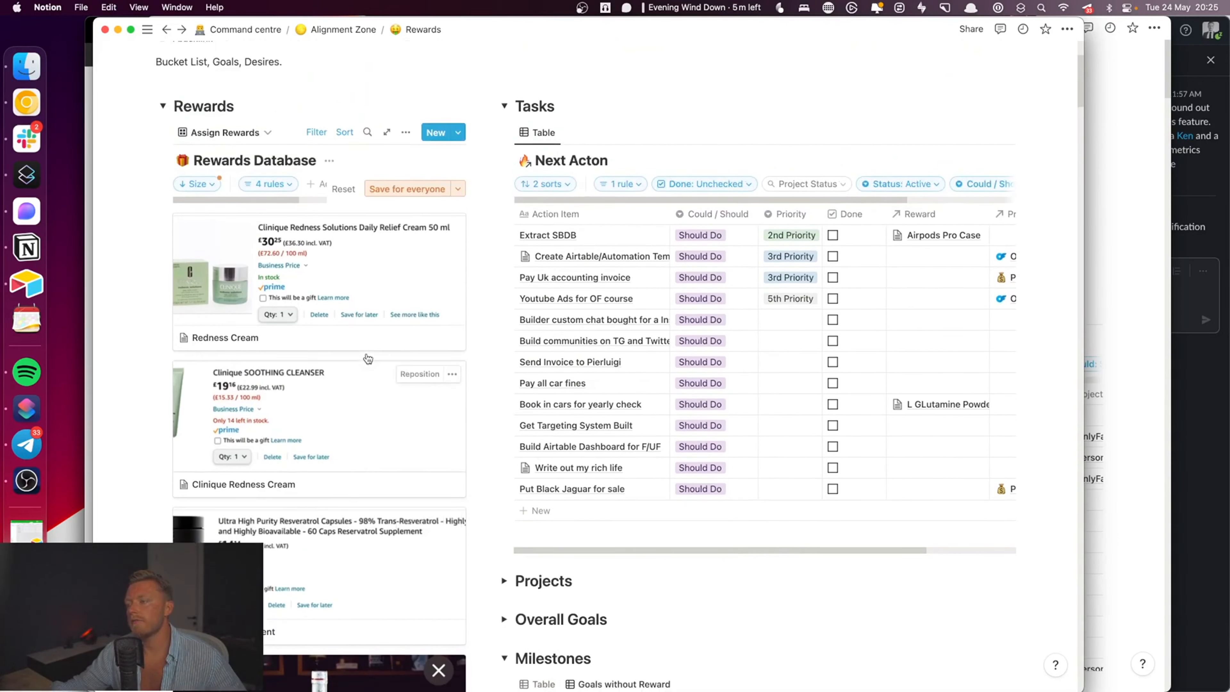
scroll("down", 3)
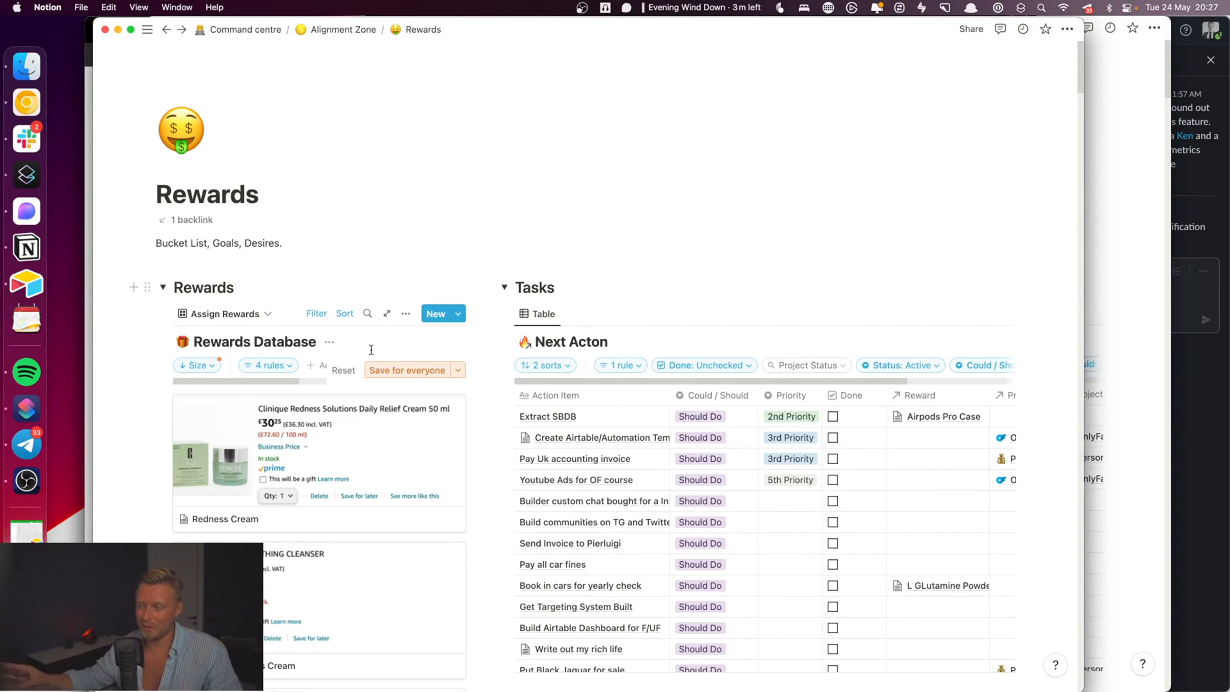
scroll("down", 3)
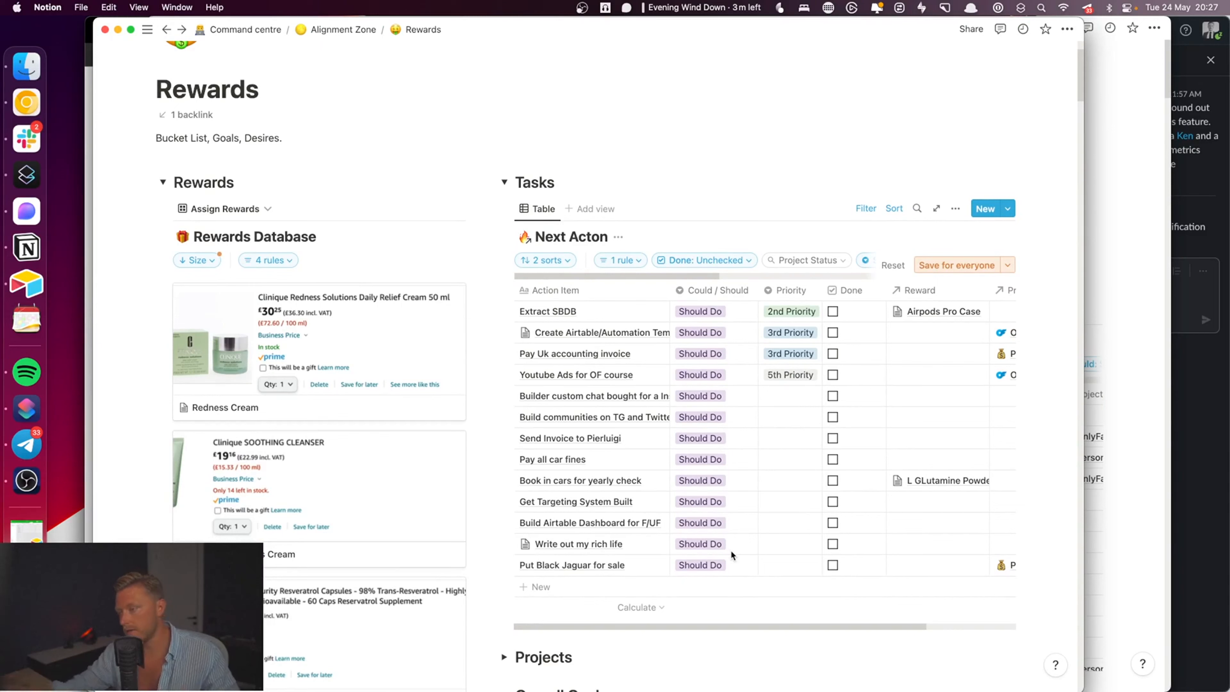
scroll("down", 3)
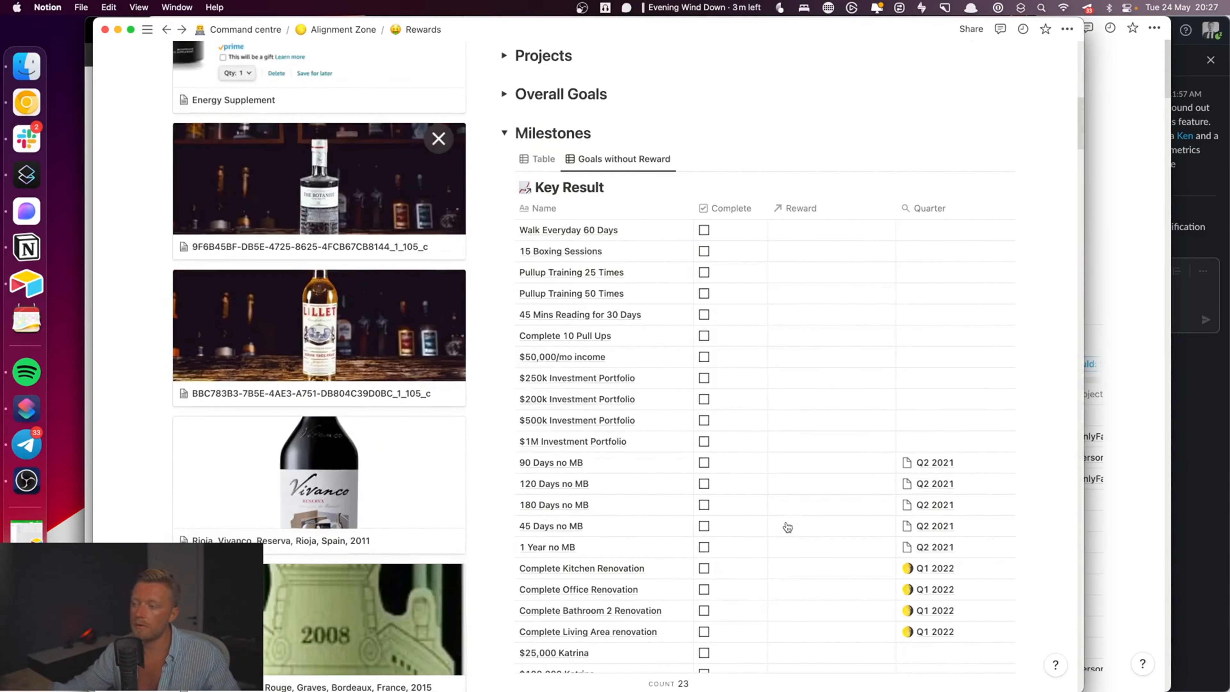